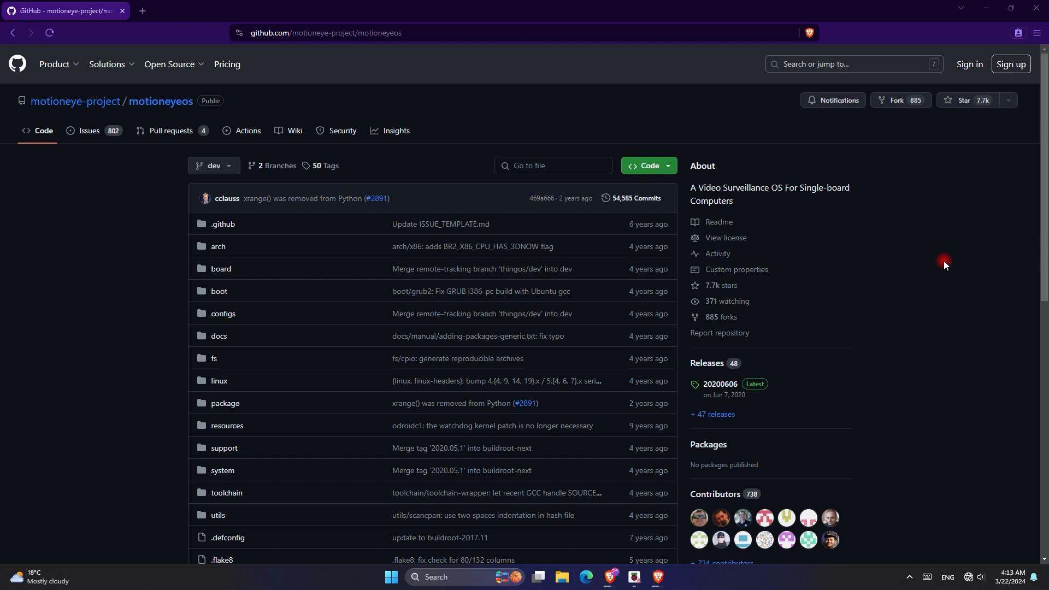
- Open the motioneyeos 20200606 release and scroll down to its Assets list
scroll(down, 3)
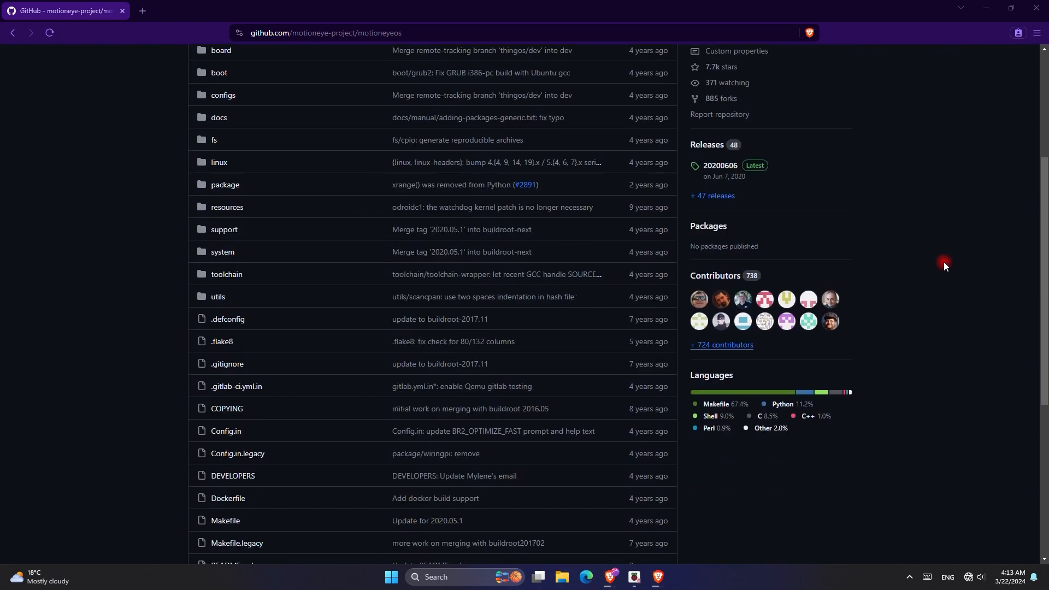
scroll(down, 3)
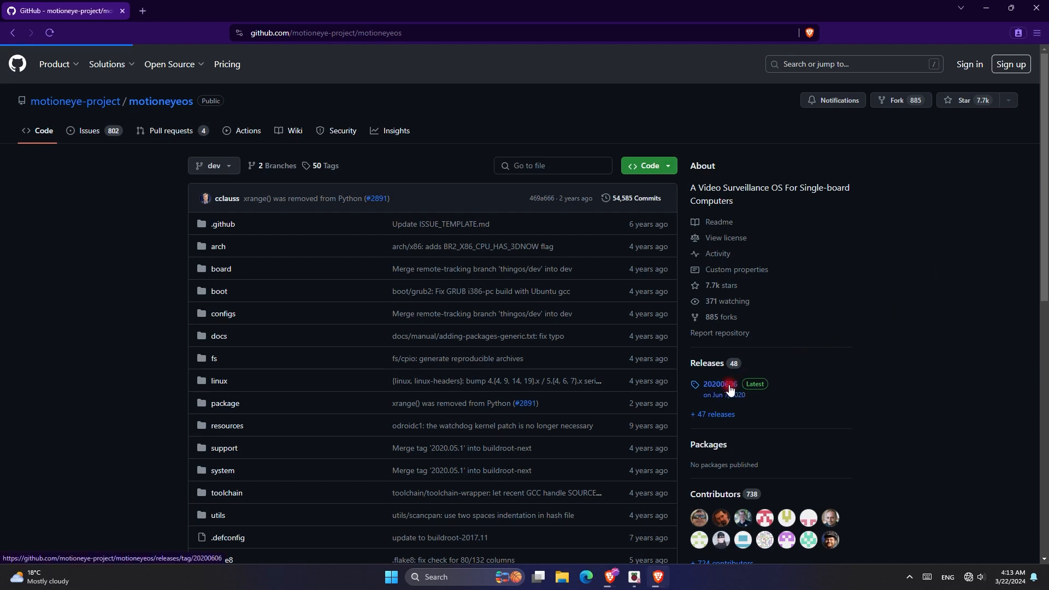
click(721, 384)
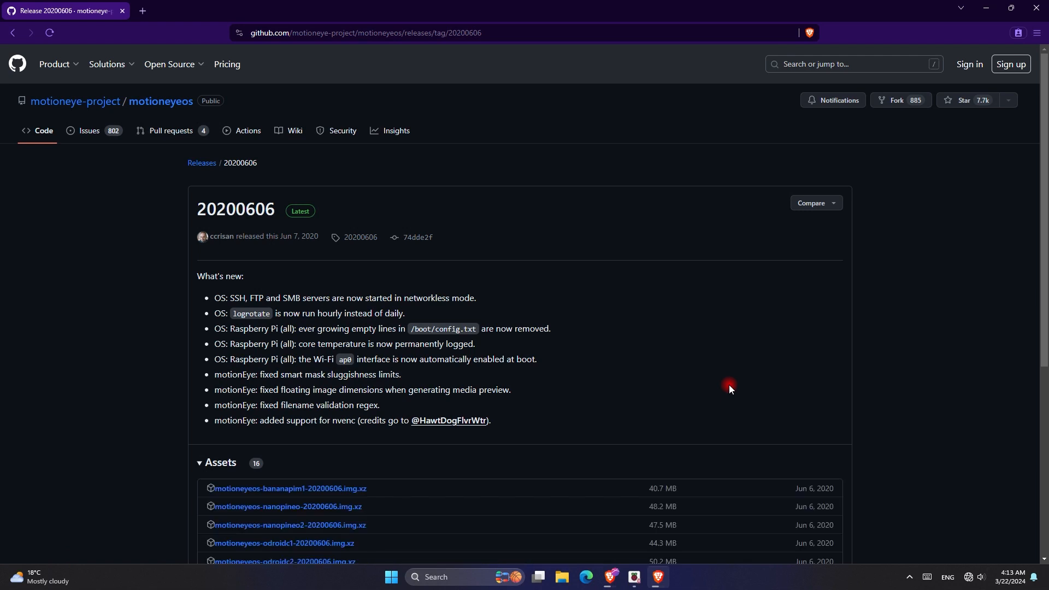
mouse_move(321, 229)
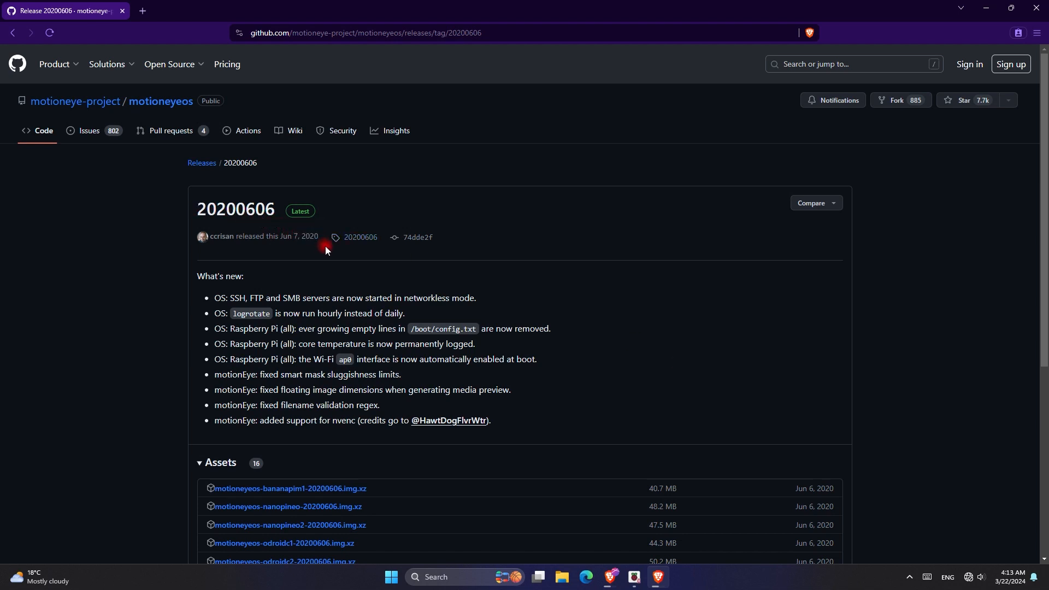
scroll(down, 3)
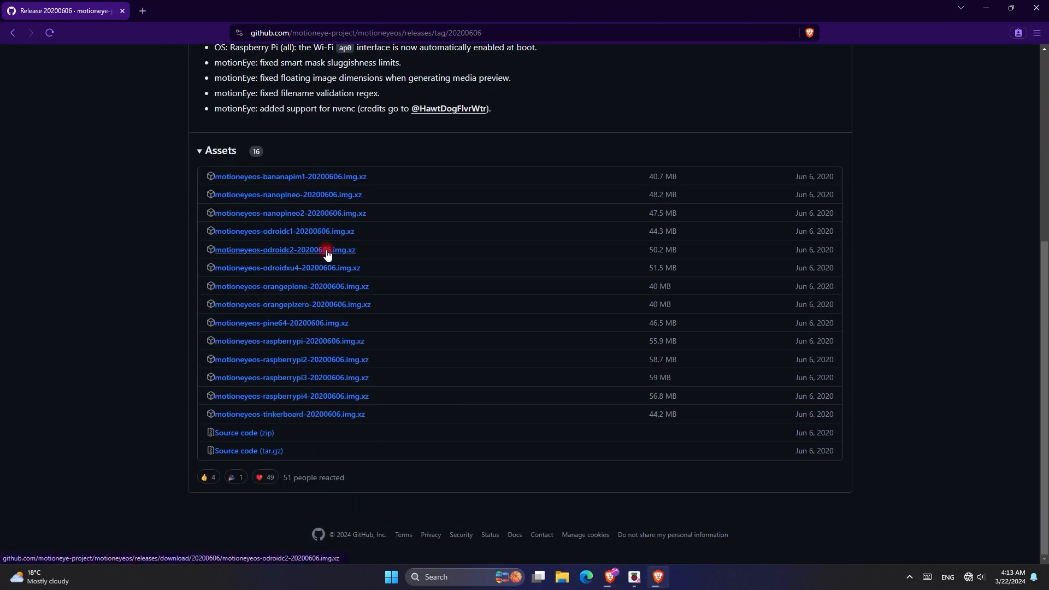
mouse_move(352, 398)
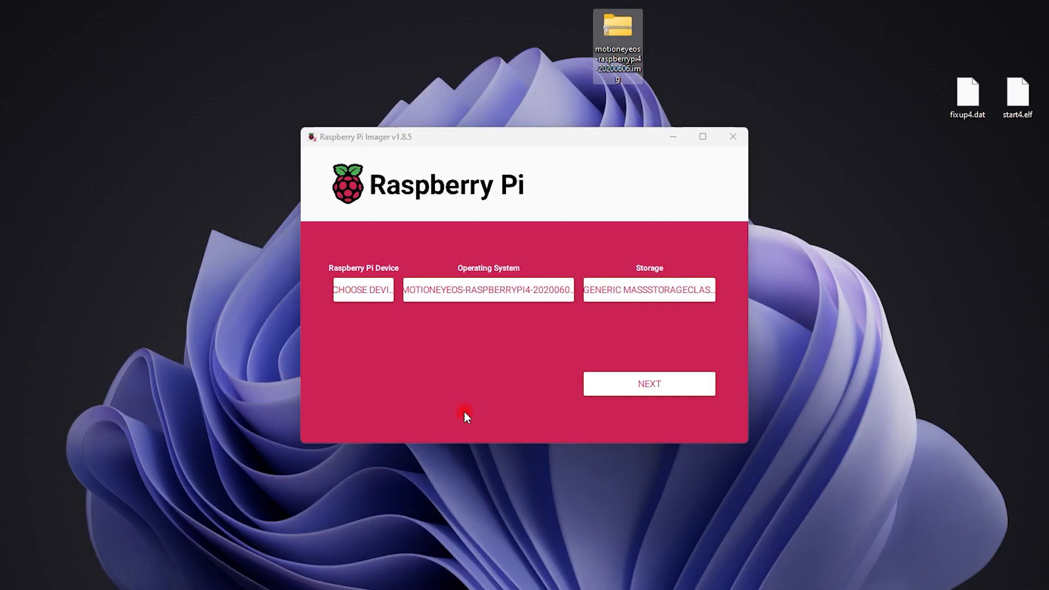
mouse_move(468, 369)
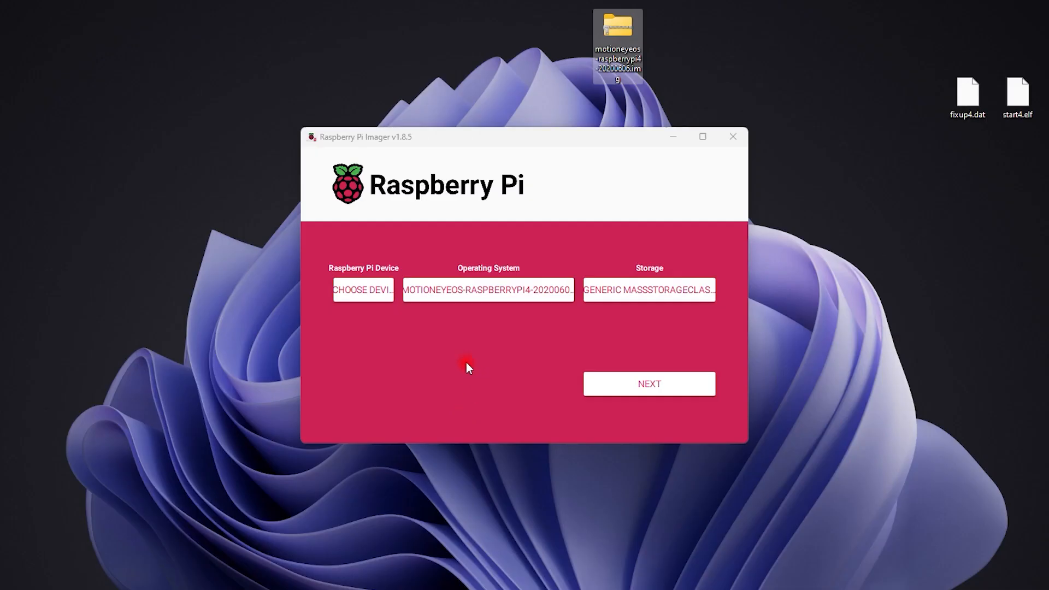
- Set device to No filtering, keep the motionEyeOS Pi 4 image, and continue with Next
click(363, 291)
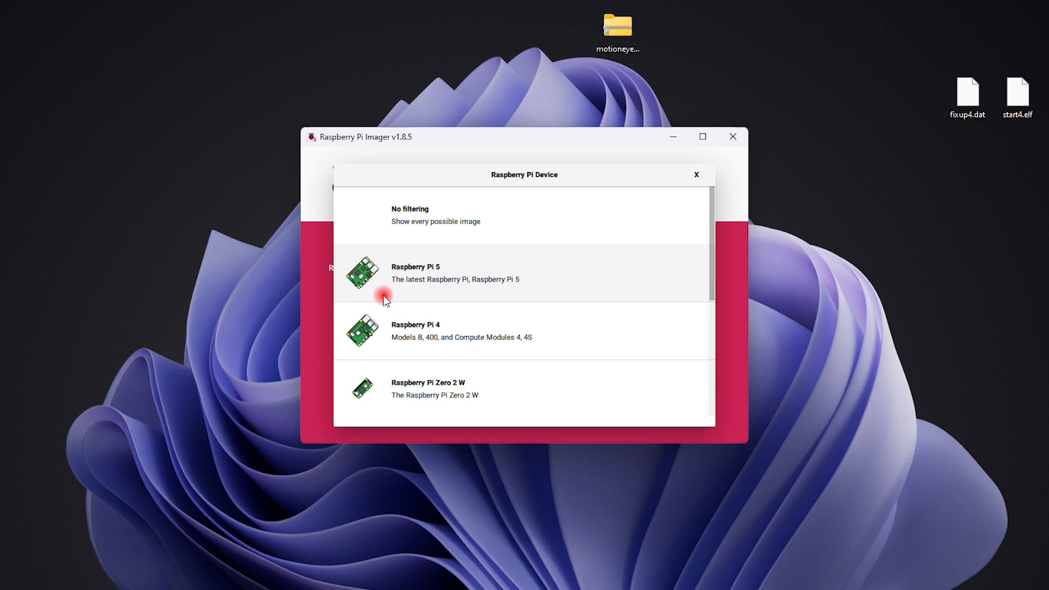
scroll(down, 3)
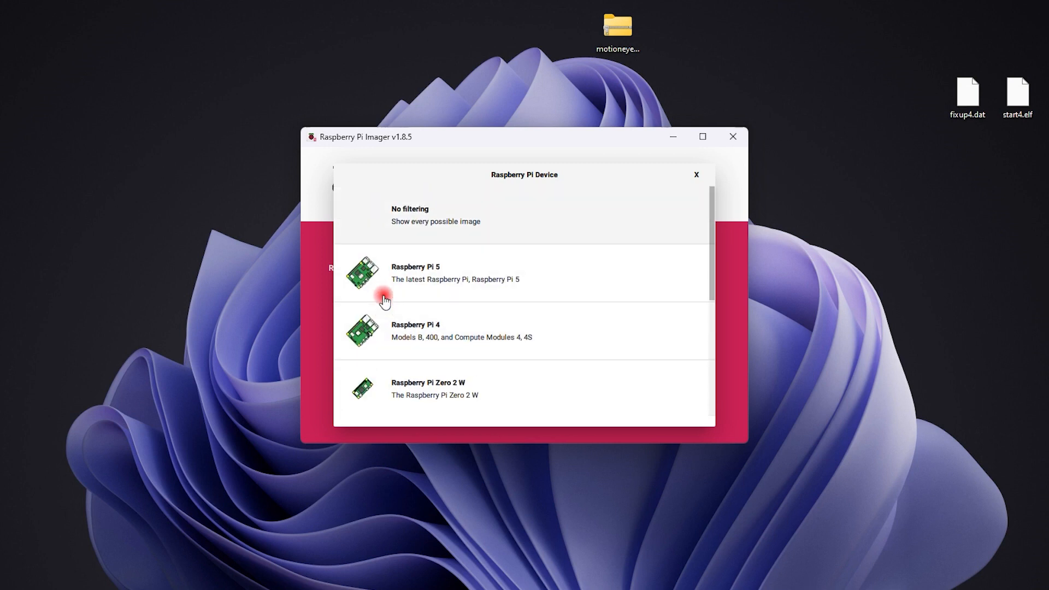
click(407, 218)
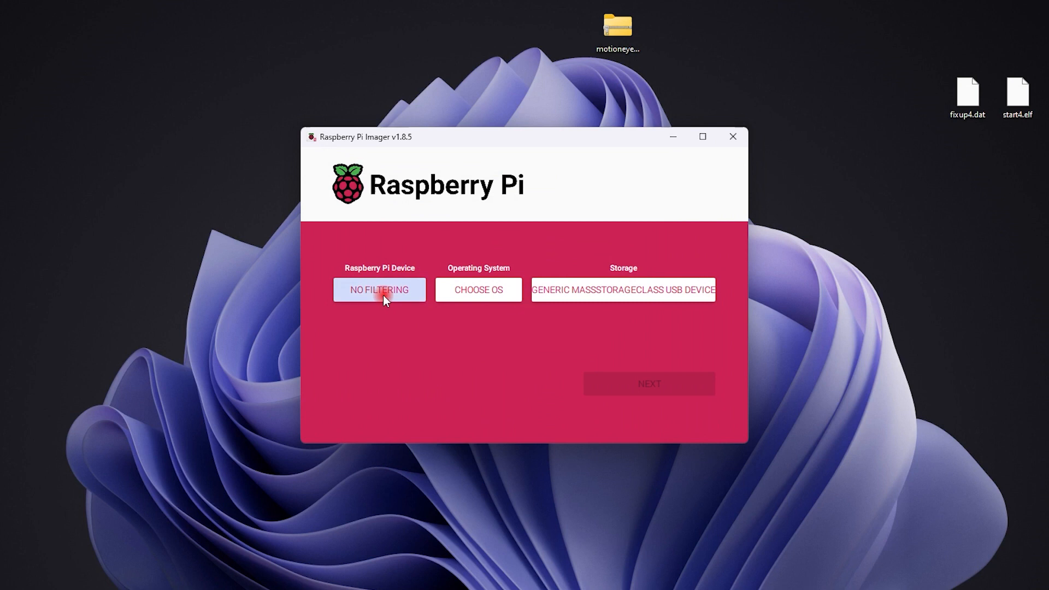
click(478, 290)
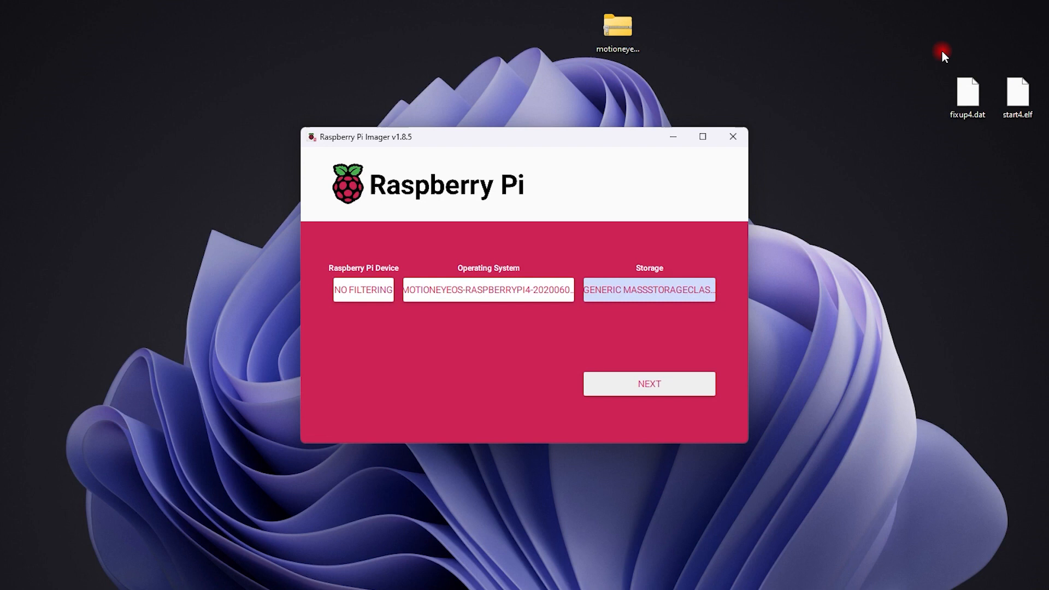
click(649, 384)
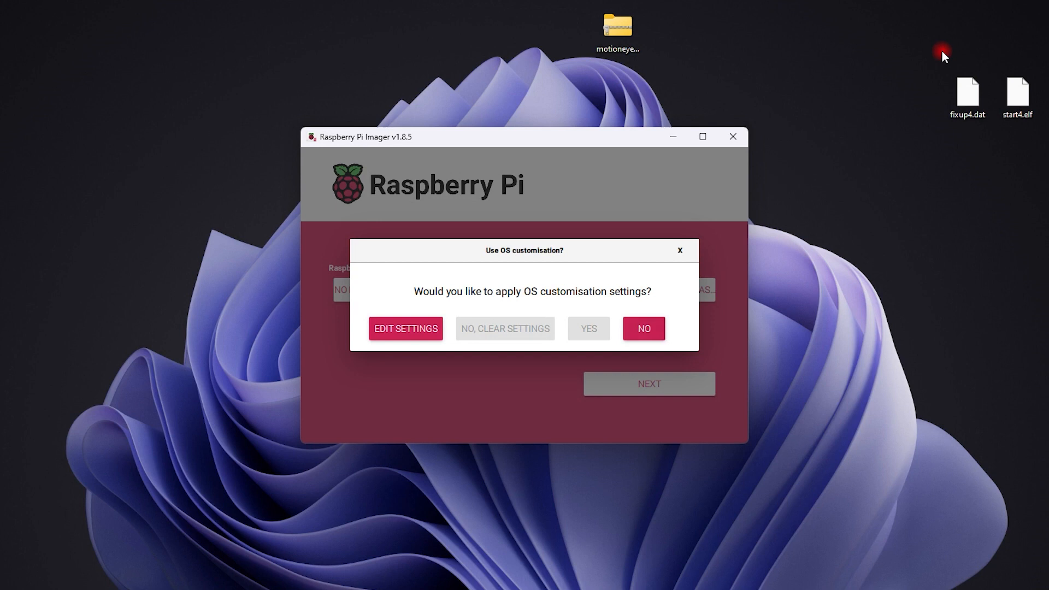
click(644, 328)
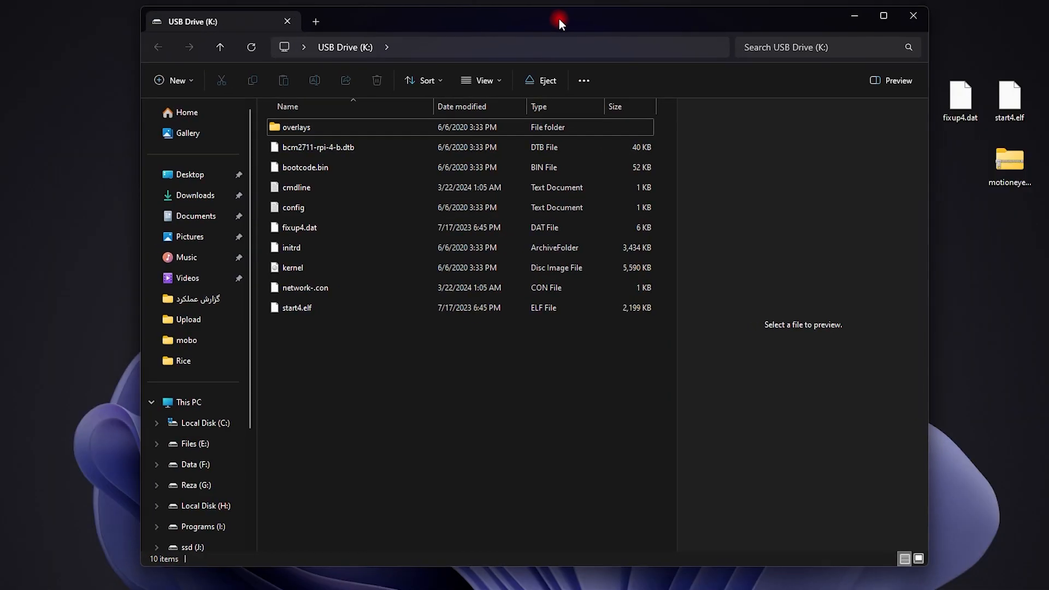
mouse_move(337, 320)
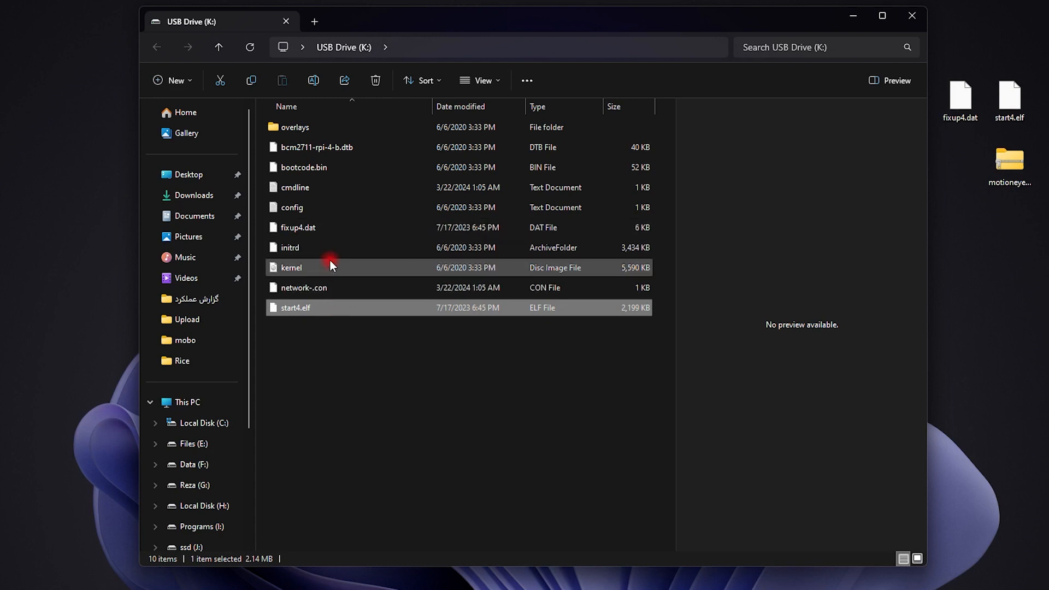
mouse_move(330, 233)
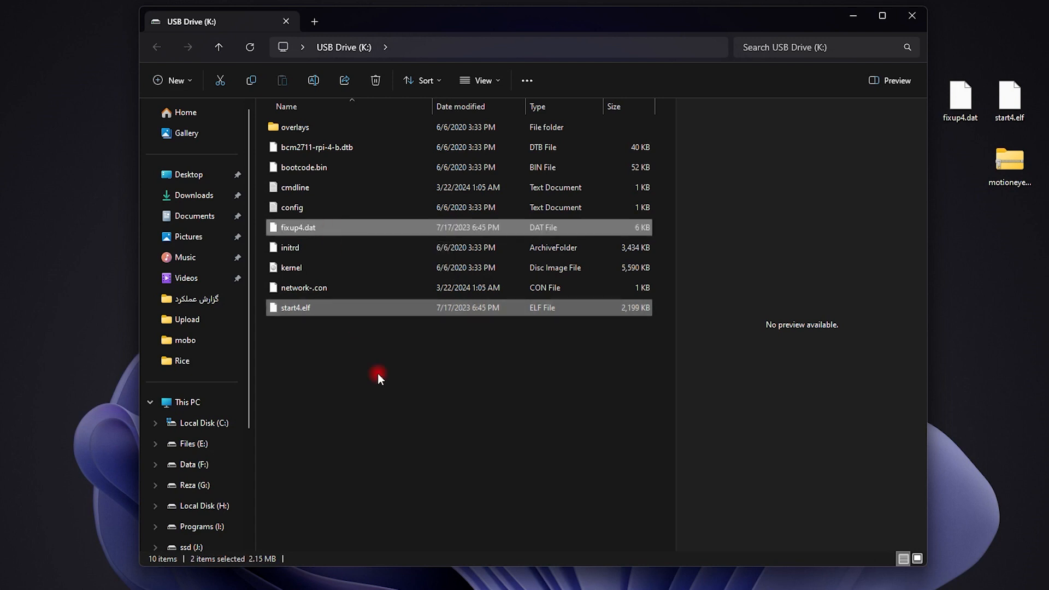
mouse_move(423, 413)
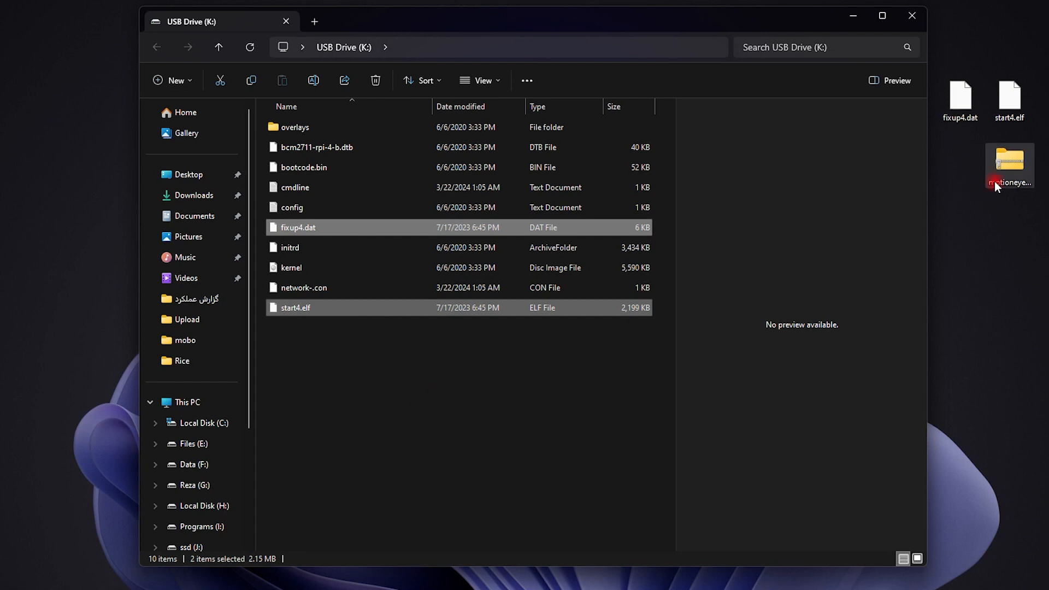
- Select the desktop copies of fixup4.dat and start4.elf to replace the drive's files
click(506, 399)
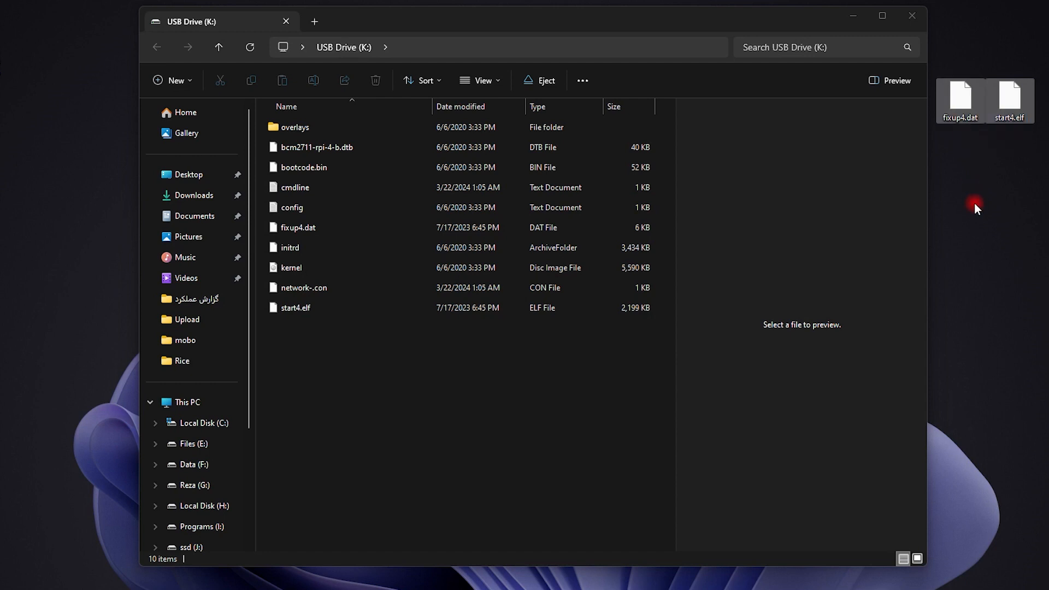
mouse_move(948, 168)
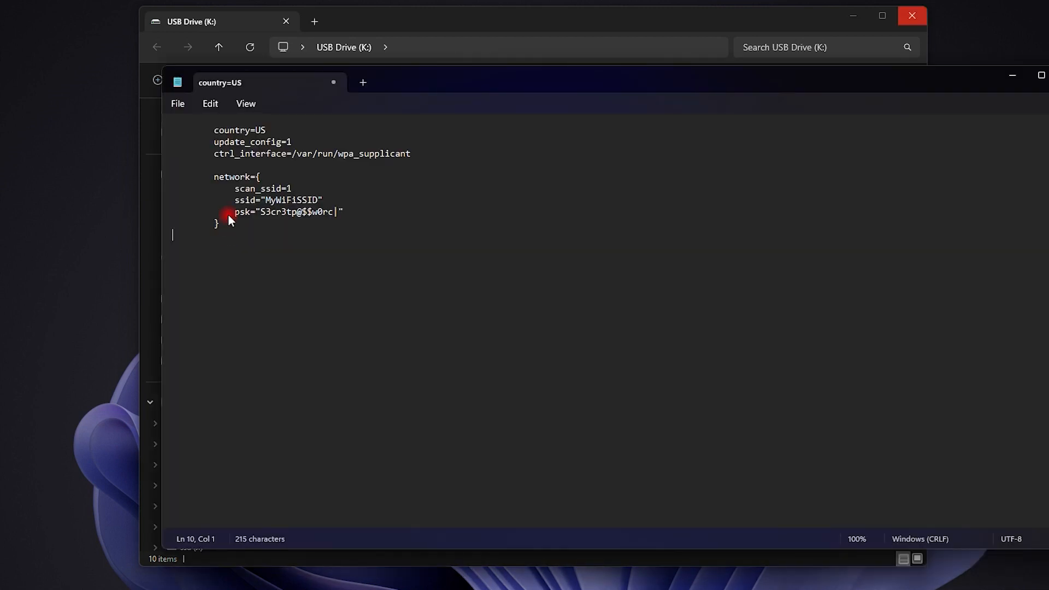
- Select the placeholder network name in the Wi-Fi config and choose Save as
click(266, 200)
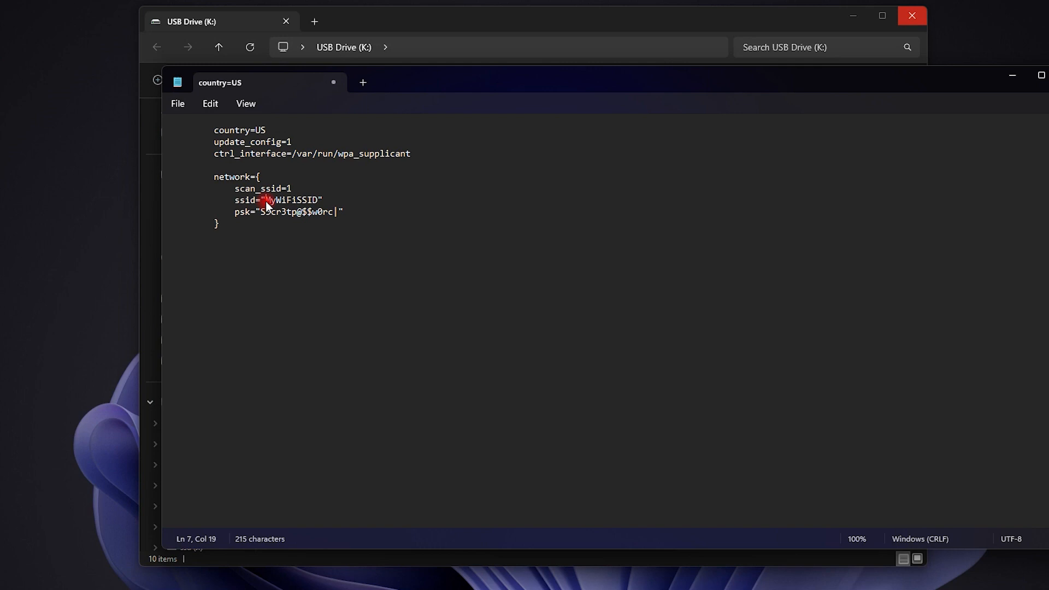
double_click(275, 200)
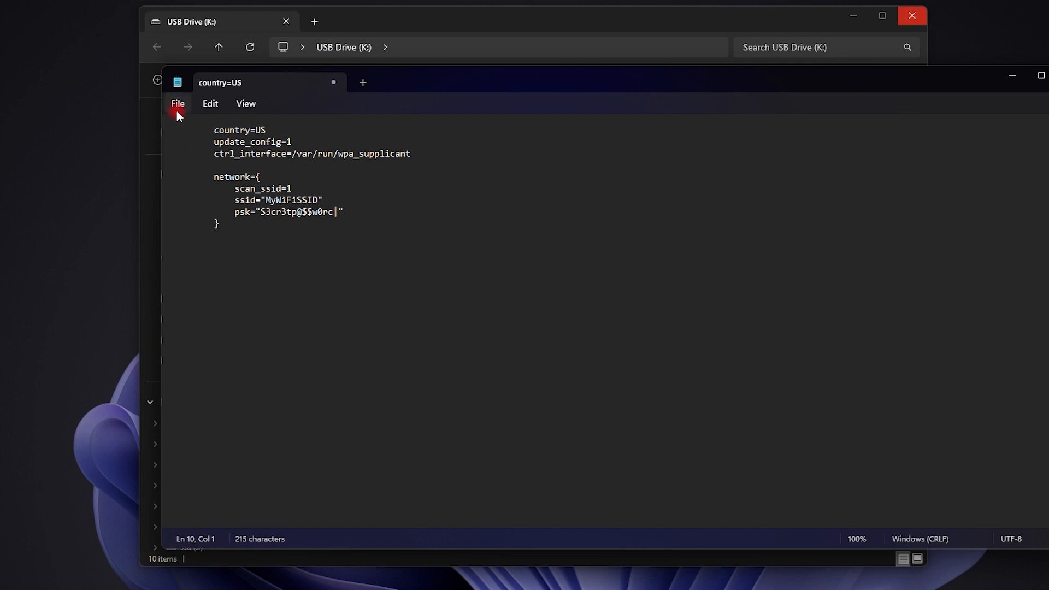
click(177, 104)
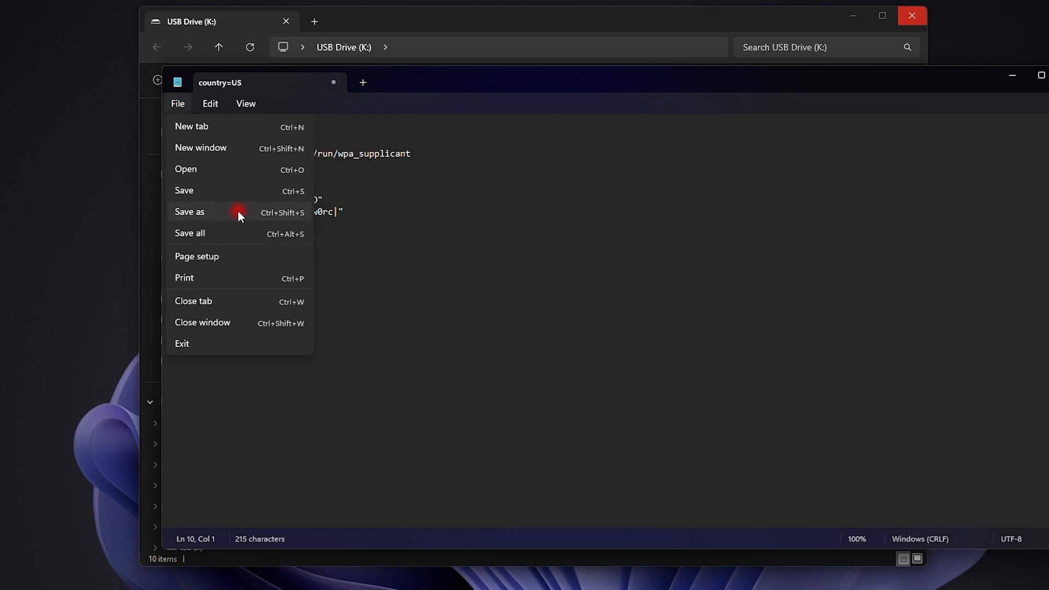
click(189, 211)
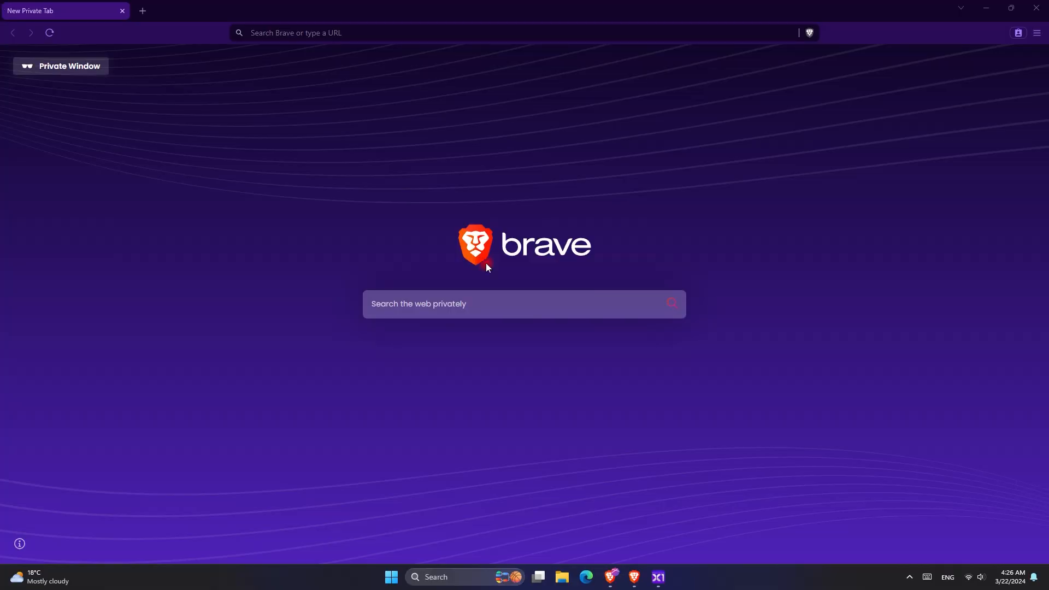
- Go to 10.0.0.12 in a private Brave tab to load motionEye
text(10.0.0.12)
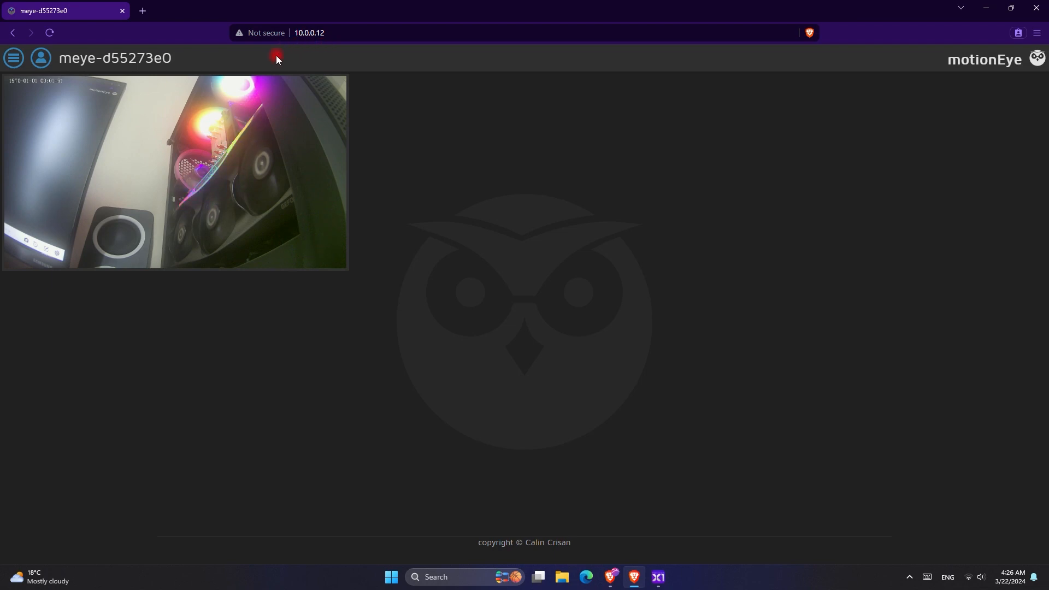
- Log into motionEye with username admin and a blank password
click(37, 58)
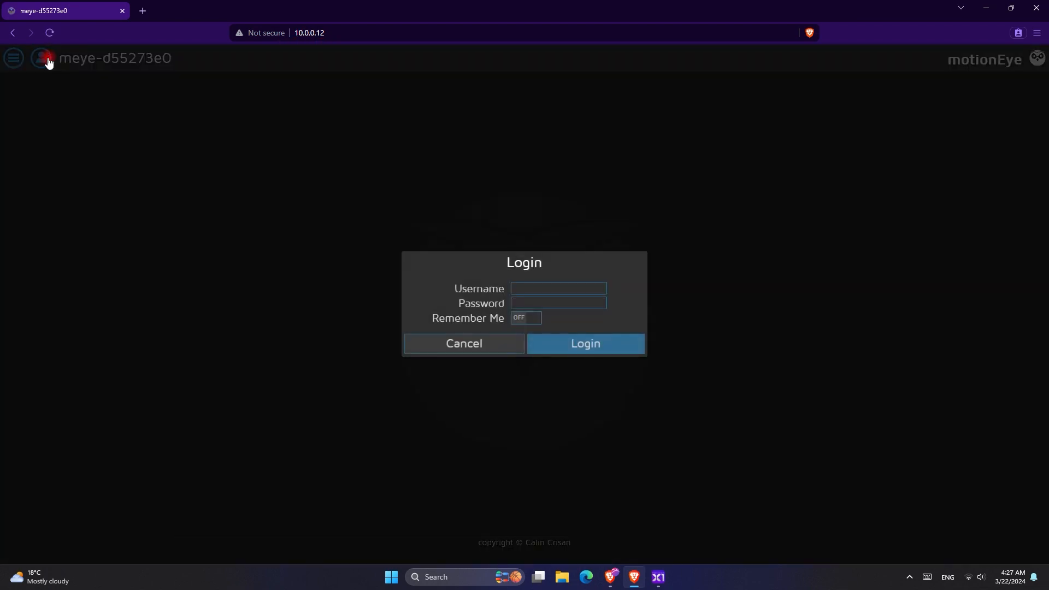
click(541, 289)
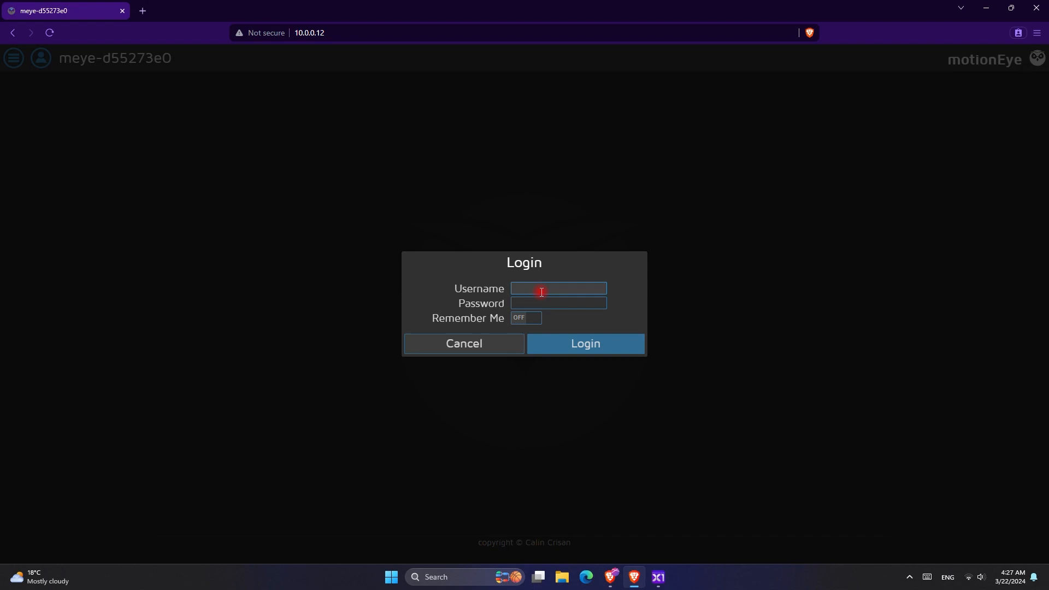
text(a)
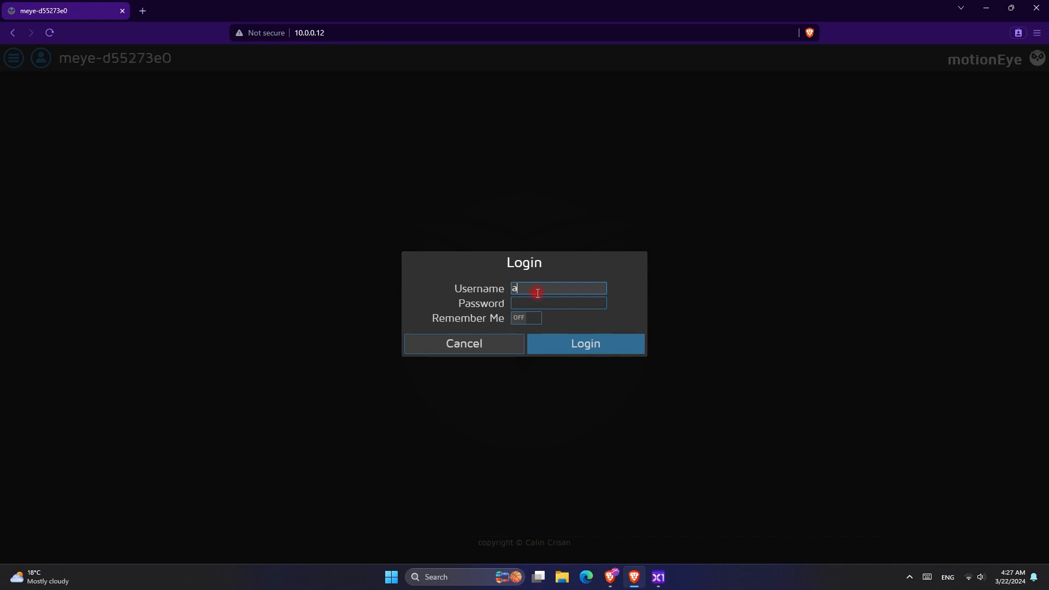
click(580, 344)
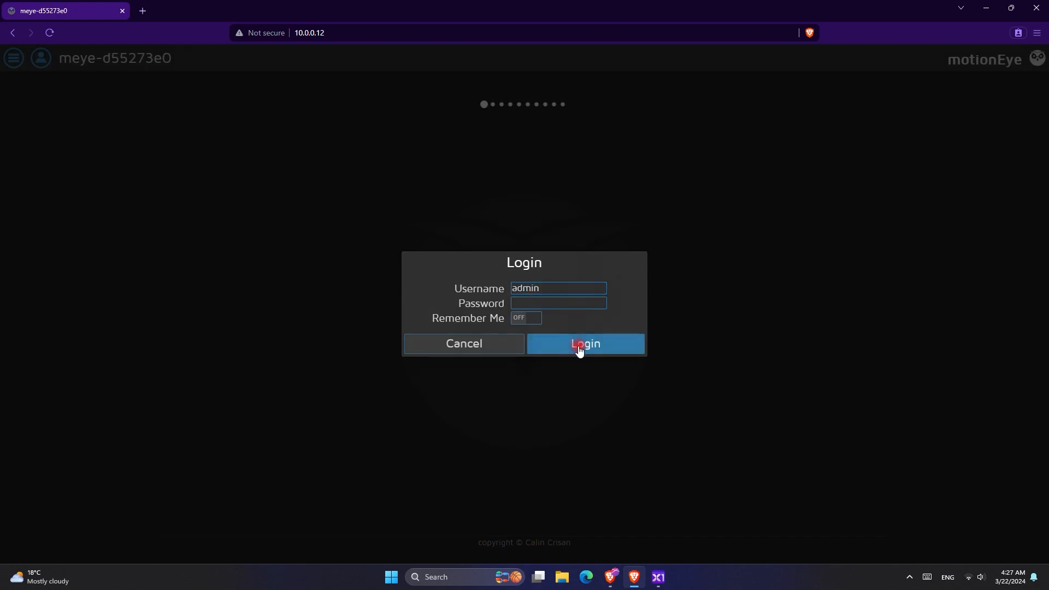
click(586, 344)
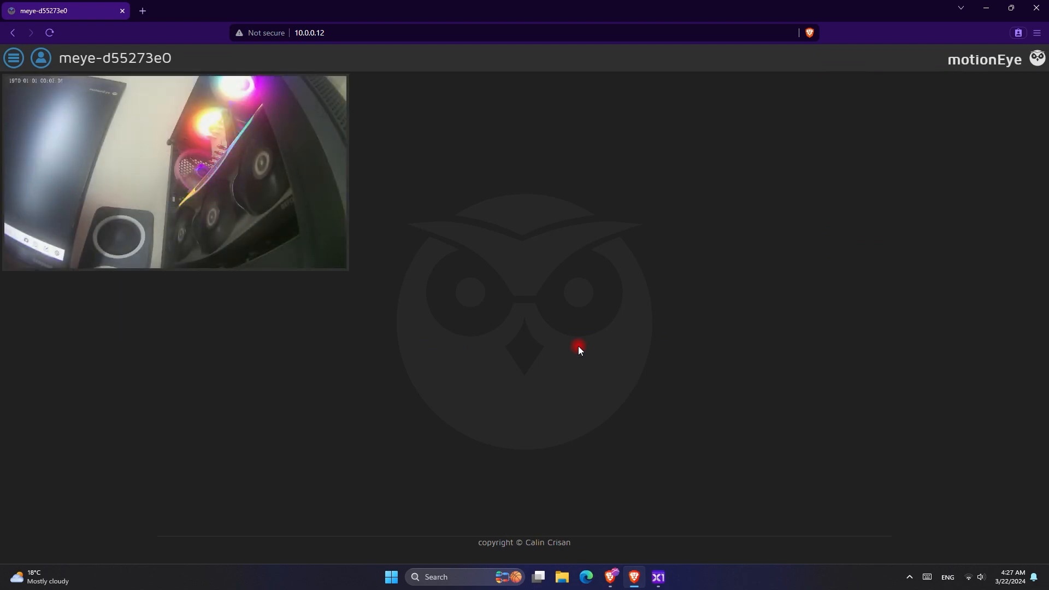
mouse_move(354, 212)
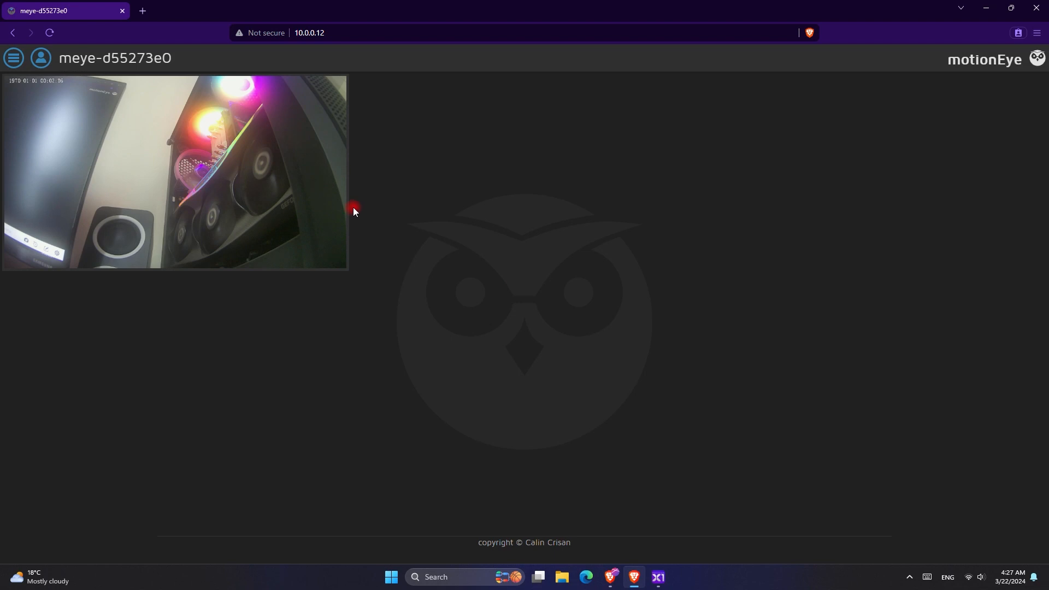
mouse_move(347, 213)
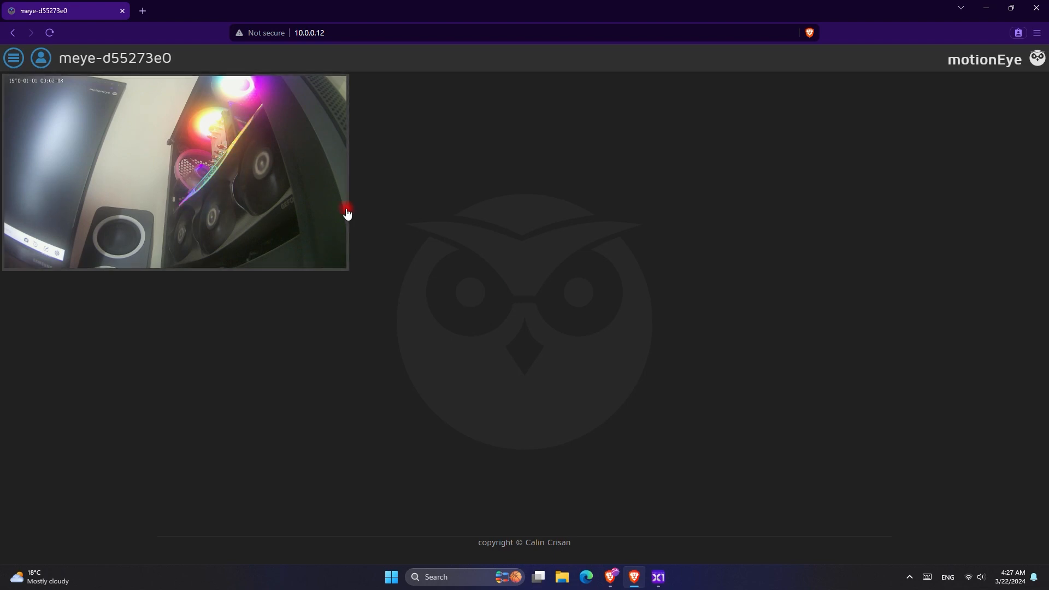
- Open the hamburger settings sidebar and scroll through preferences and general settings
click(14, 58)
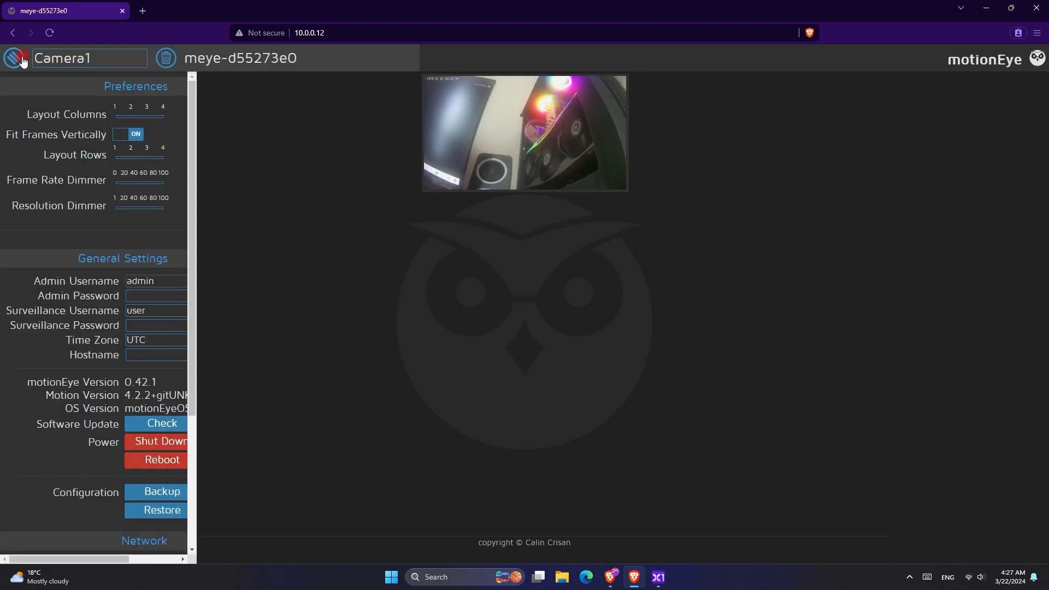
scroll(down, 3)
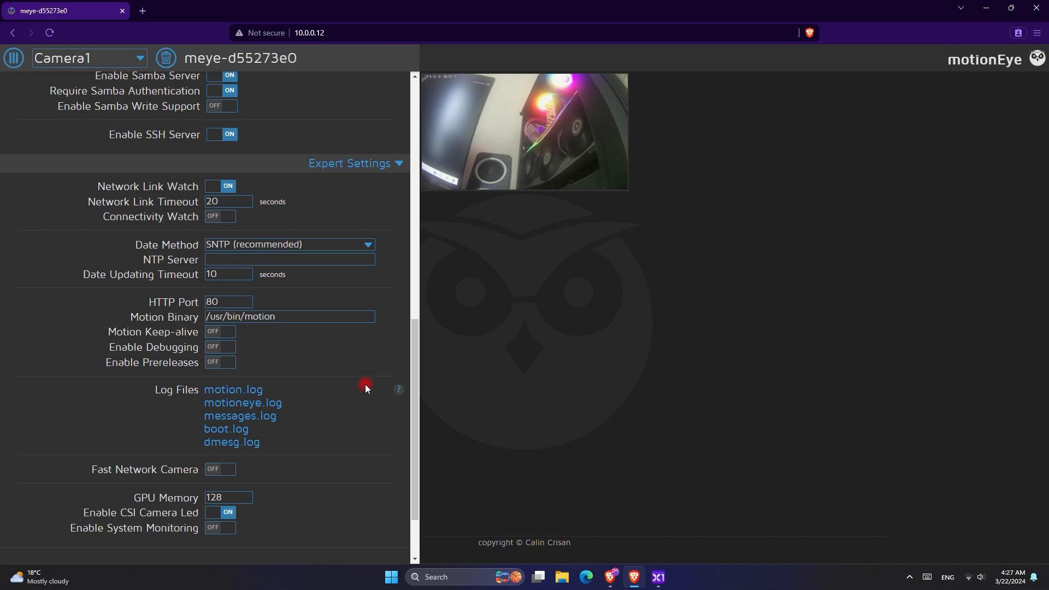
scroll(down, 3)
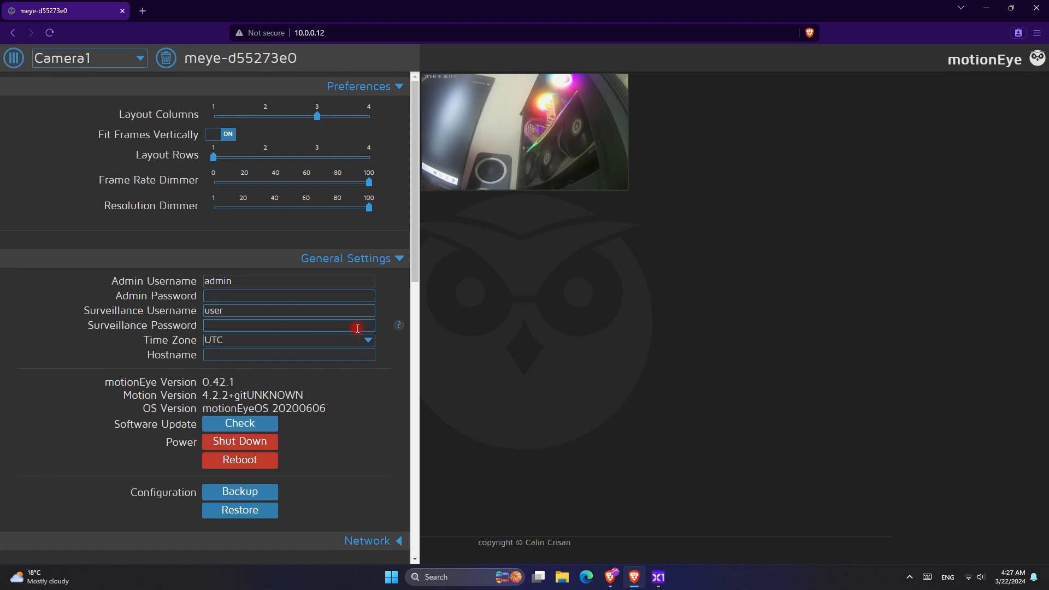
mouse_move(462, 365)
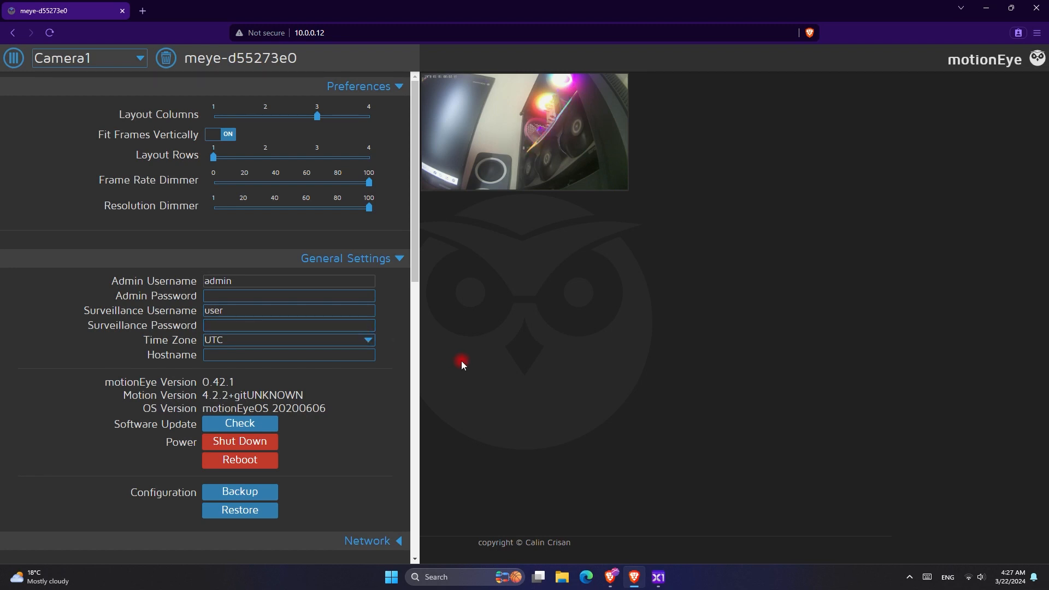
mouse_move(698, 571)
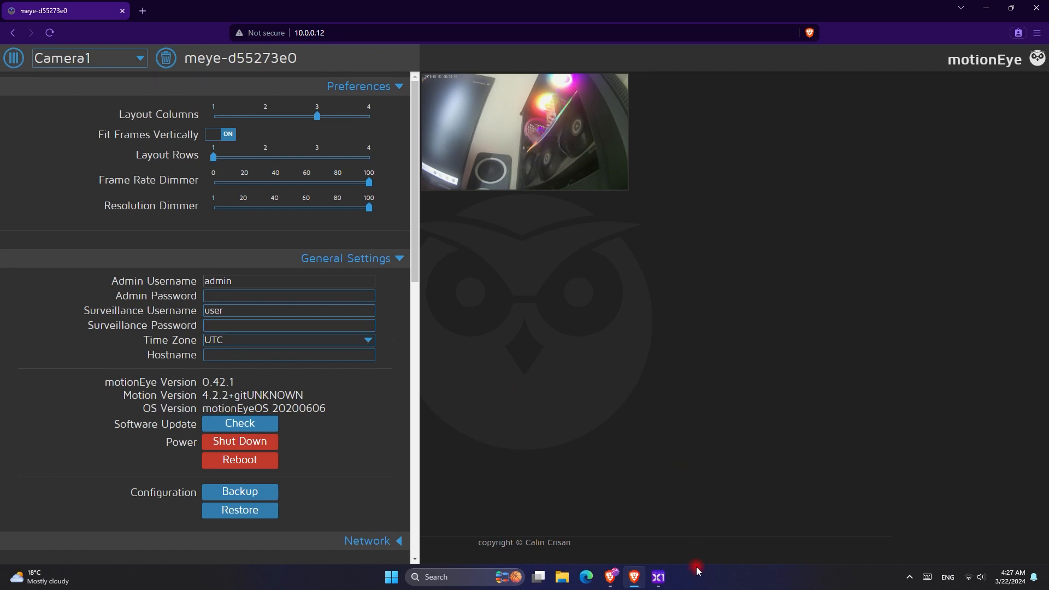